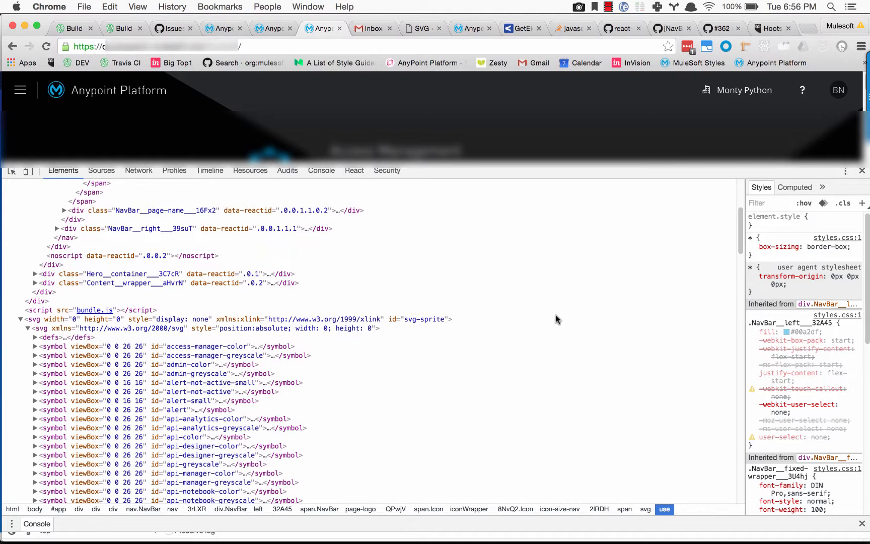
Select the navbar logo's use node for #mulesoft-logo and browse the svg-sprite symbols below.
left_click(33, 319)
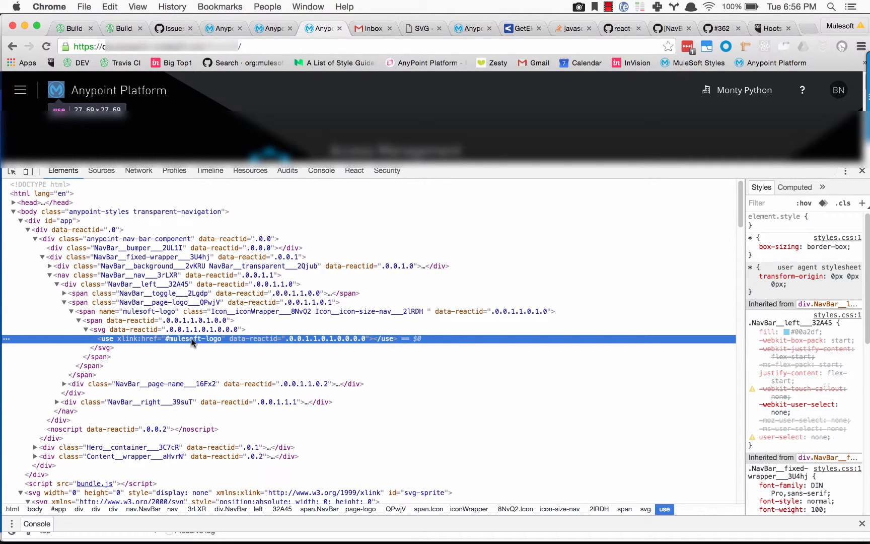
scroll("down", 3)
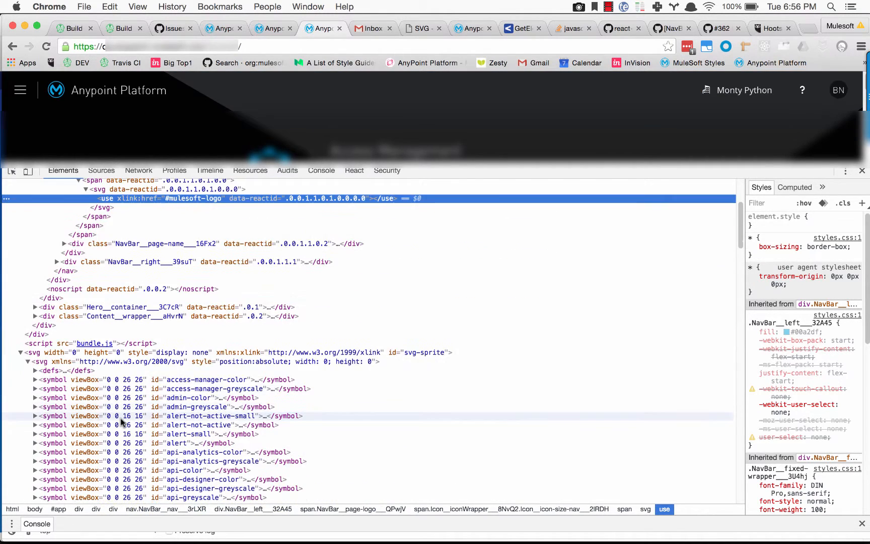
scroll("down", 3)
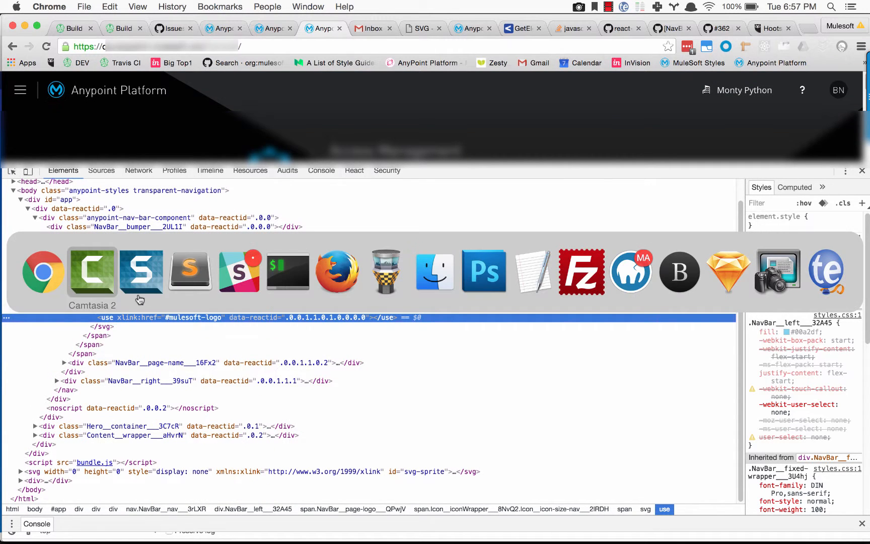
mouse_move(140, 271)
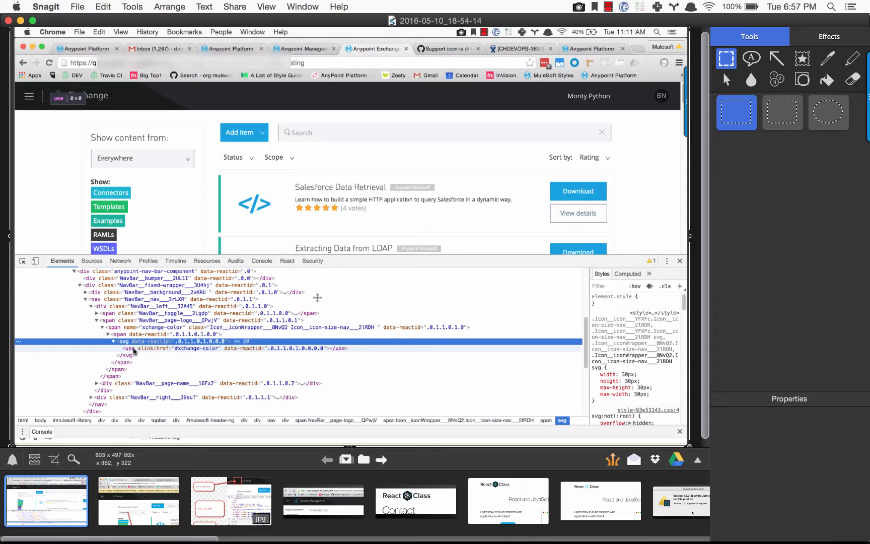
mouse_move(252, 333)
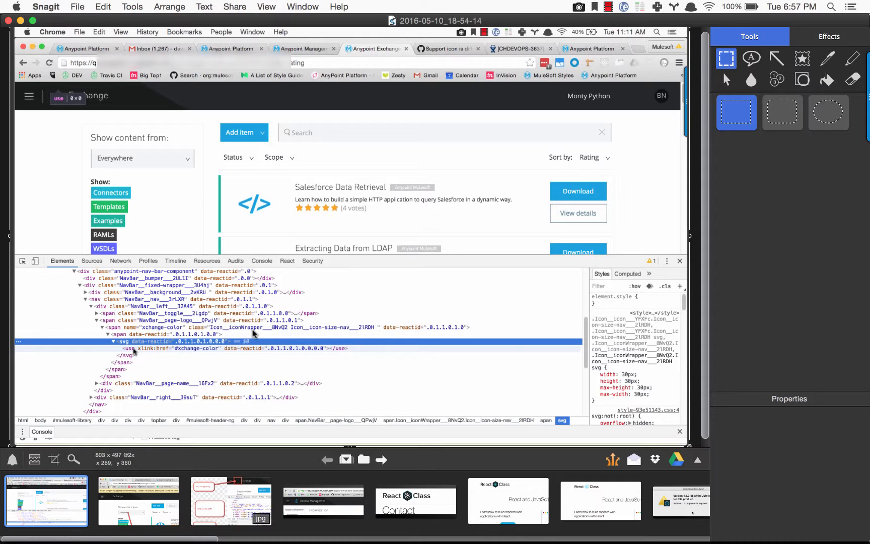
mouse_move(642, 97)
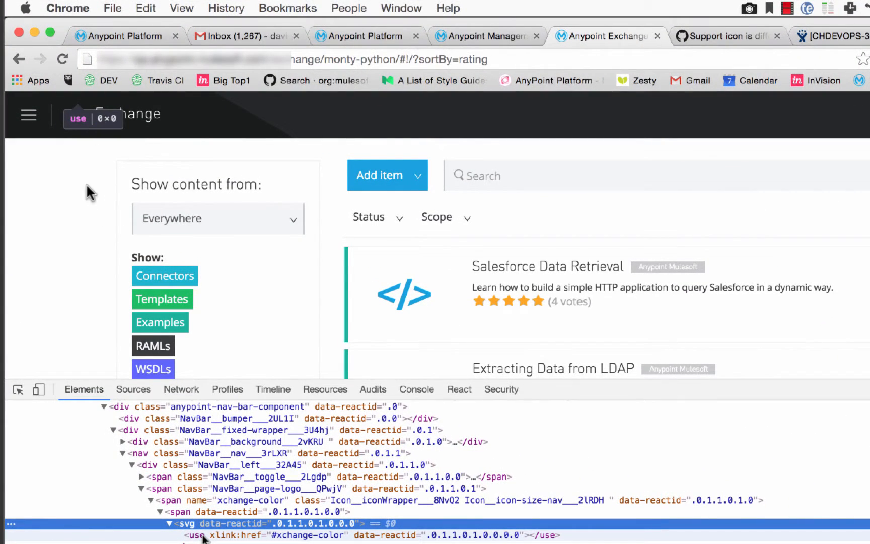
mouse_move(94, 235)
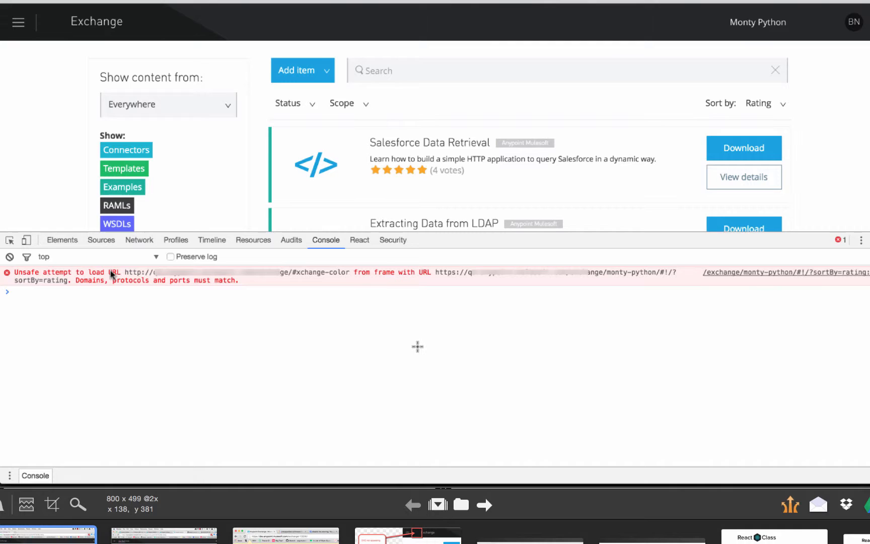
mouse_move(318, 285)
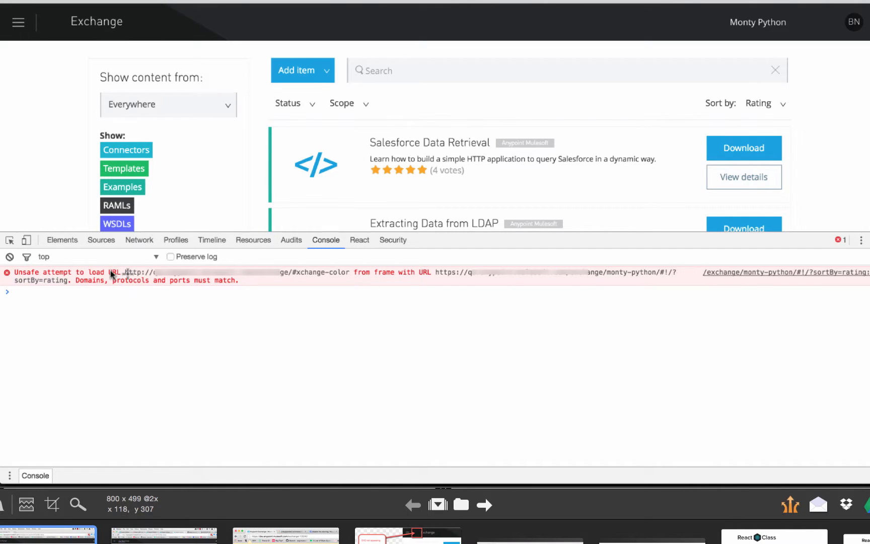
mouse_move(133, 278)
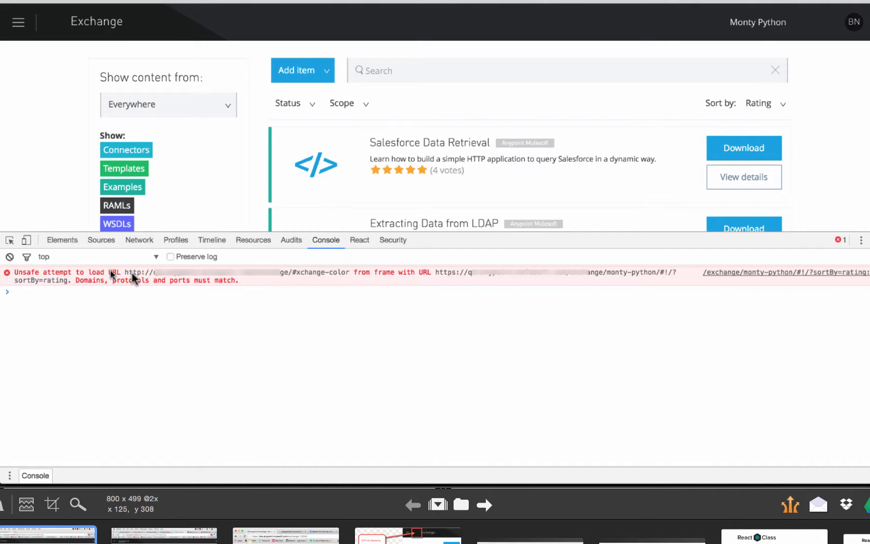
mouse_move(461, 288)
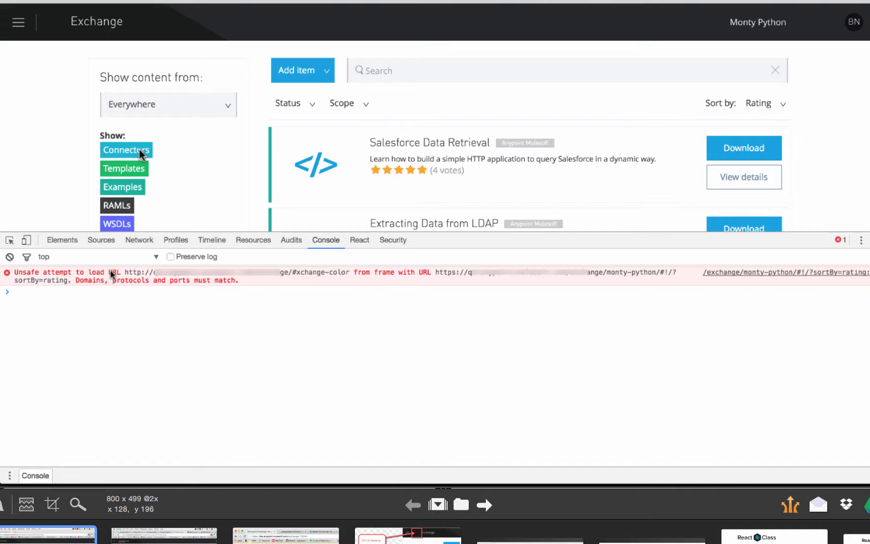
mouse_move(202, 298)
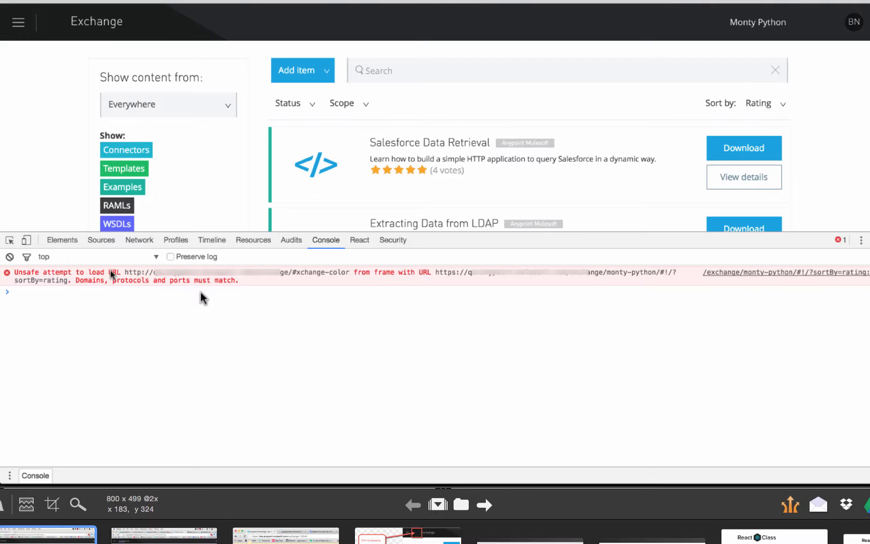
mouse_move(198, 260)
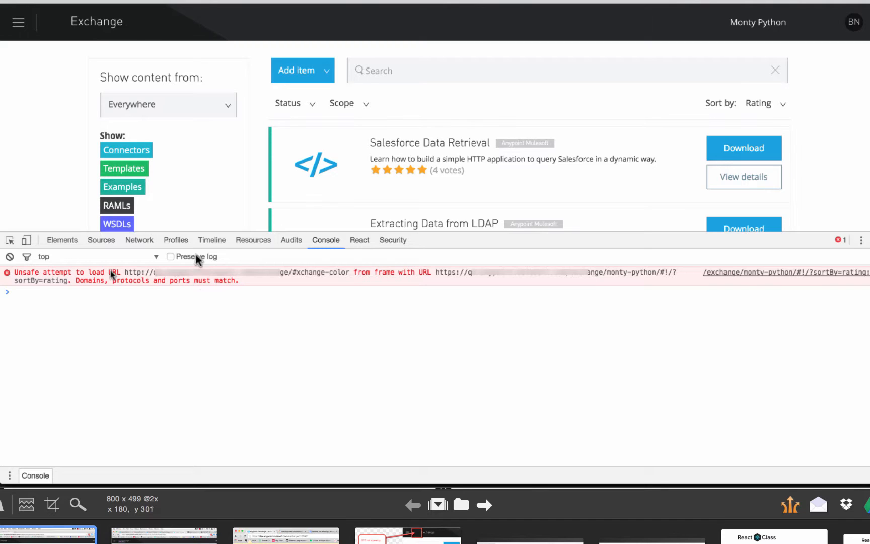
mouse_move(49, 28)
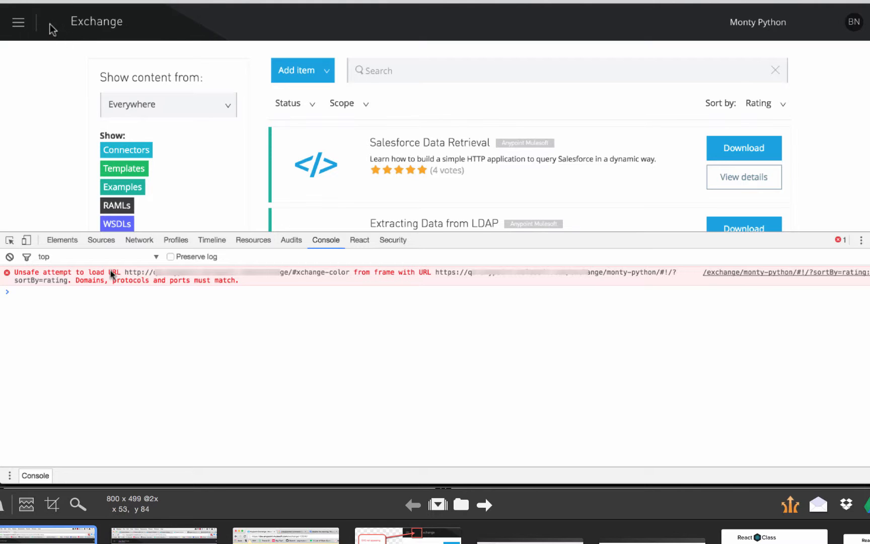
mouse_move(38, 167)
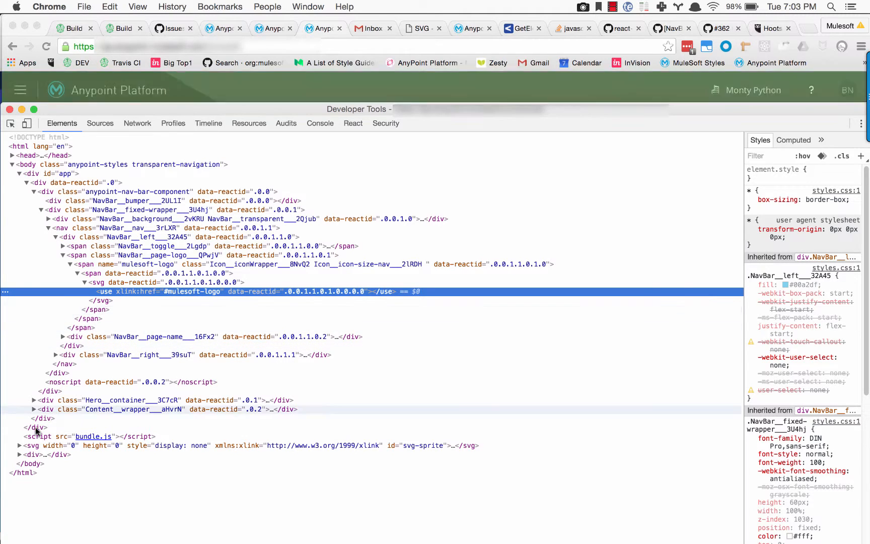
Scroll through the expanded svg-sprite symbols beneath the #mulesoft-logo use element.
scroll("down", 3)
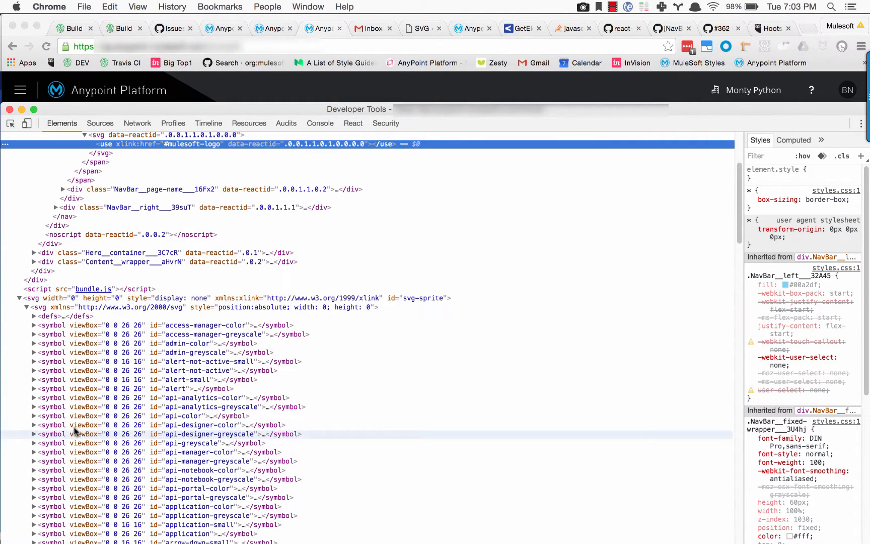
scroll("down", 3)
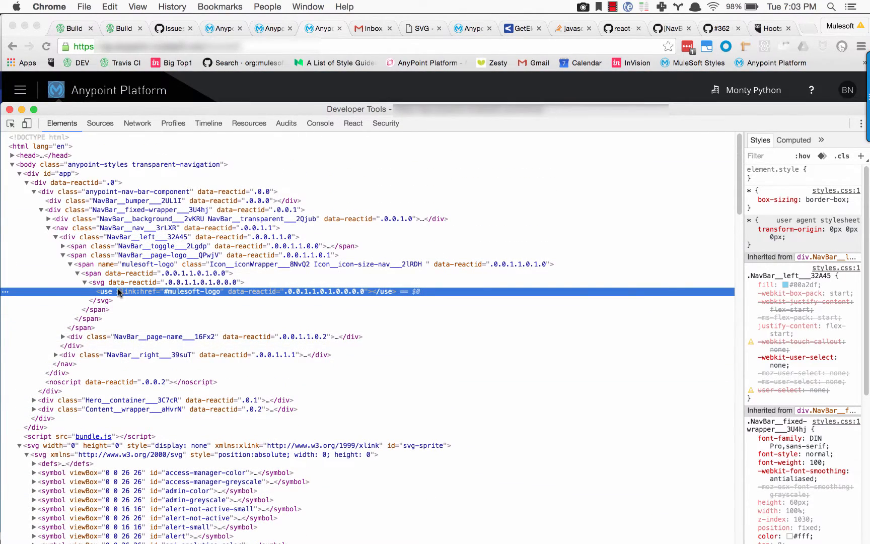
mouse_move(110, 297)
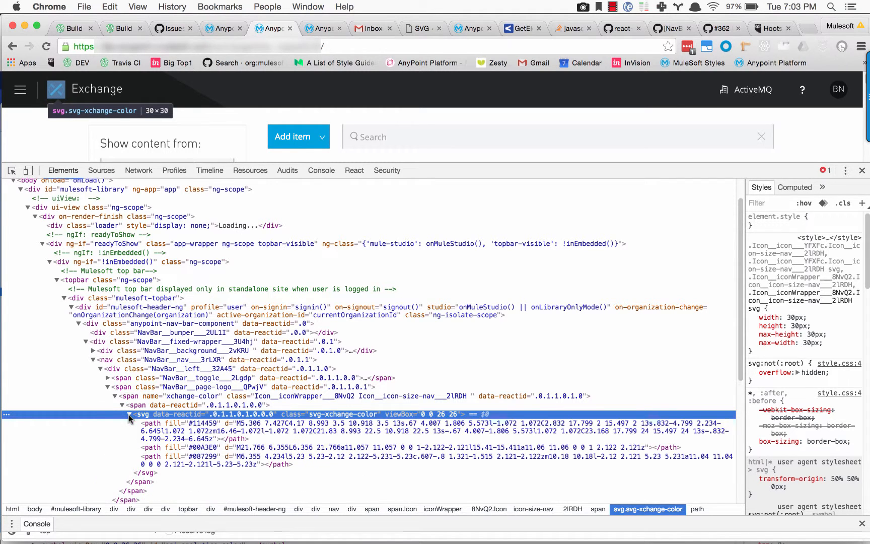
Collapse the inline svg-xchange-color node and expand the sprite's xchange-color symbol to show its paths.
left_click(132, 414)
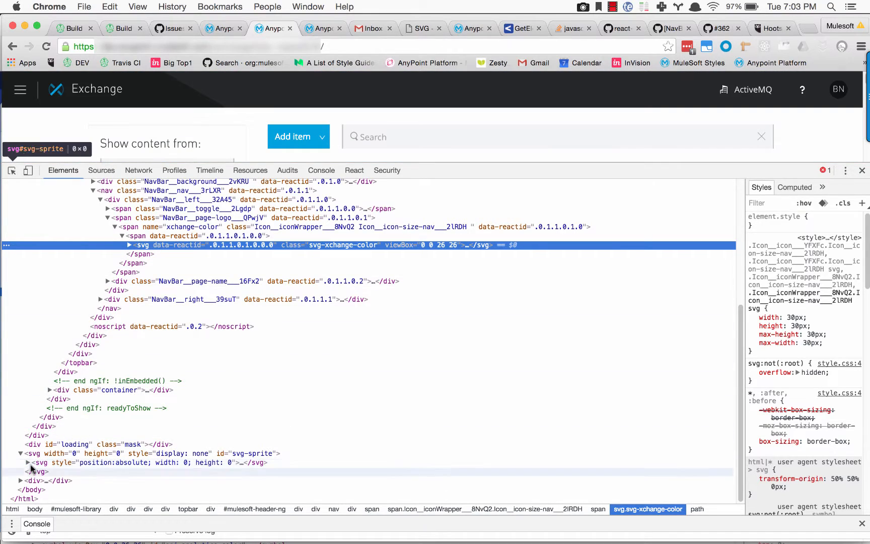
left_click(27, 462)
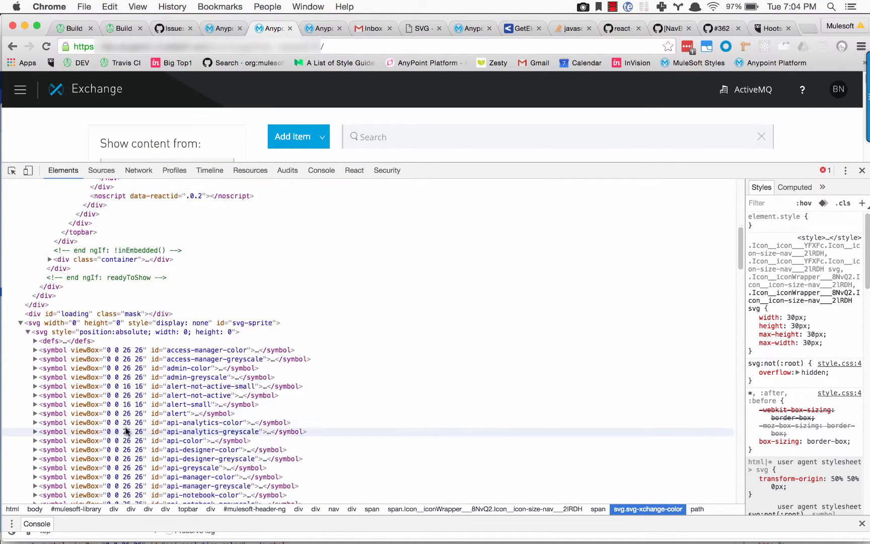
scroll("down", 3)
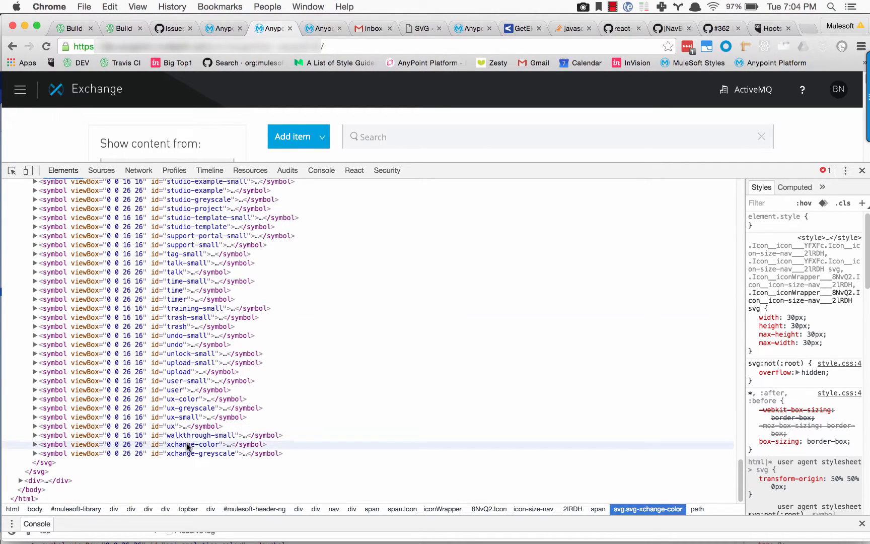
left_click(35, 444)
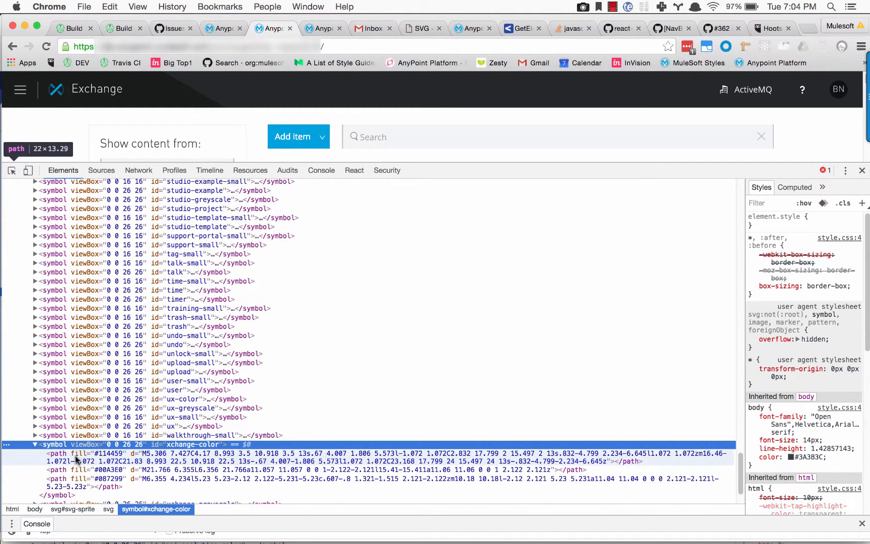